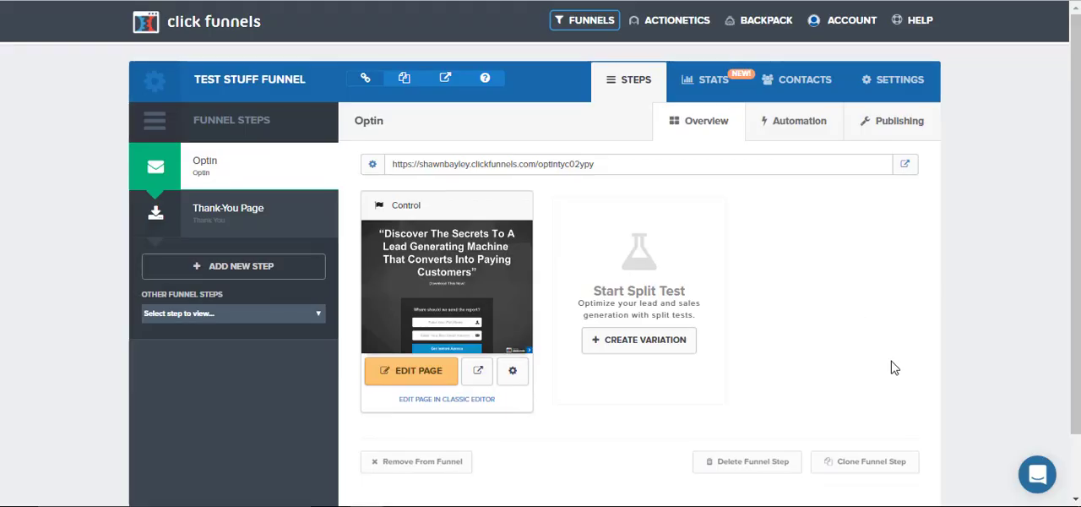
mouse_move(887, 356)
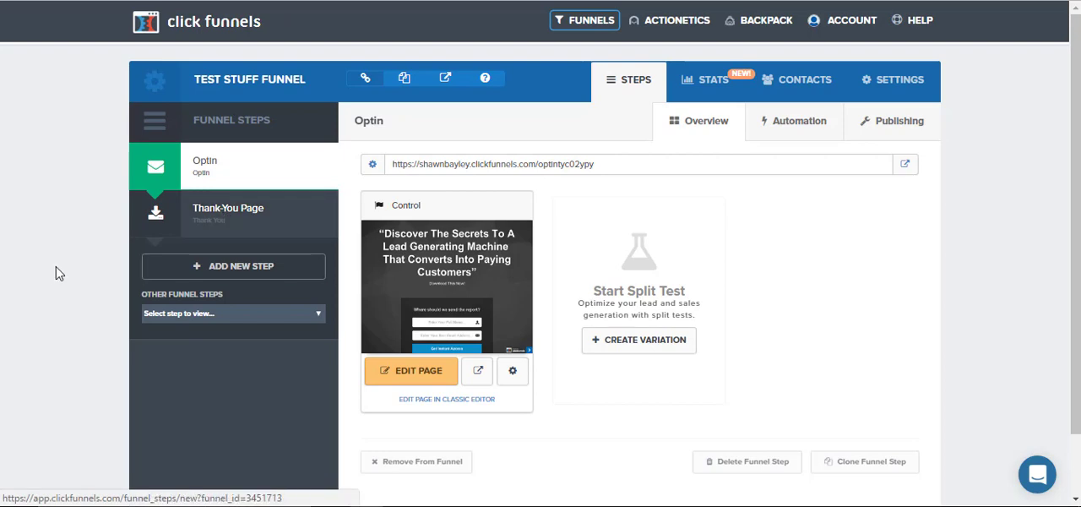
Scroll the opt-in page preview and submit Get Instant Access to view the thank-you page
scroll("down", 3)
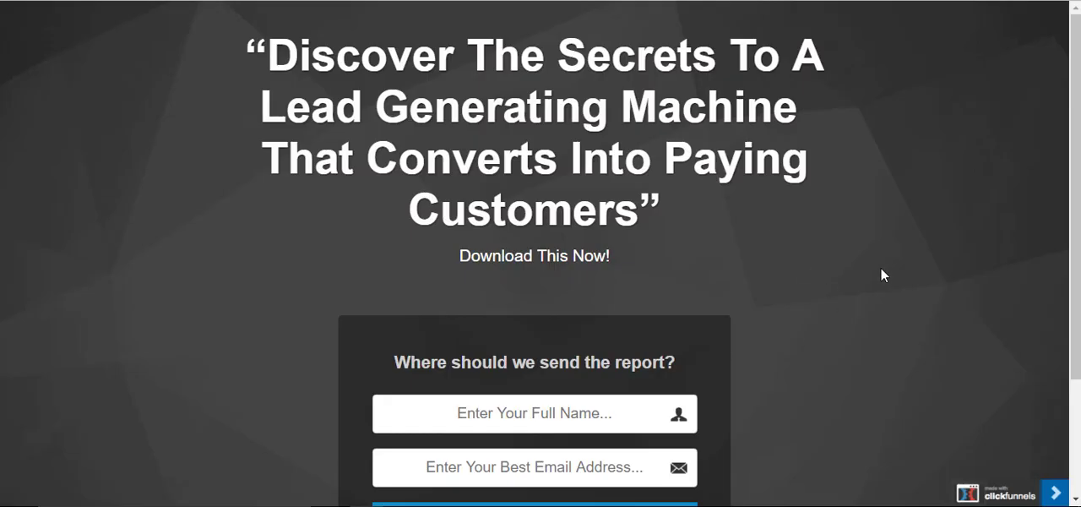
scroll("down", 3)
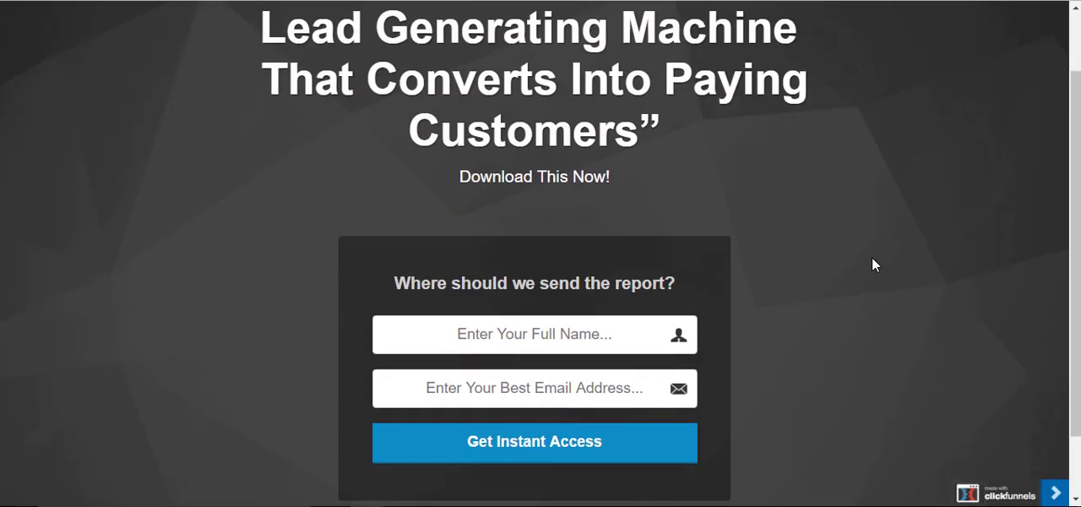
mouse_move(721, 326)
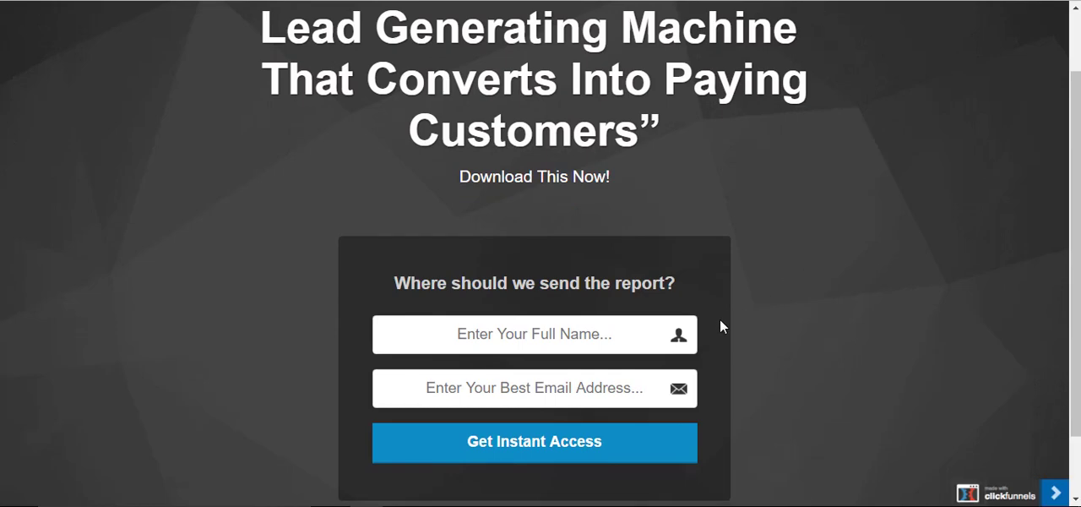
left_click(533, 440)
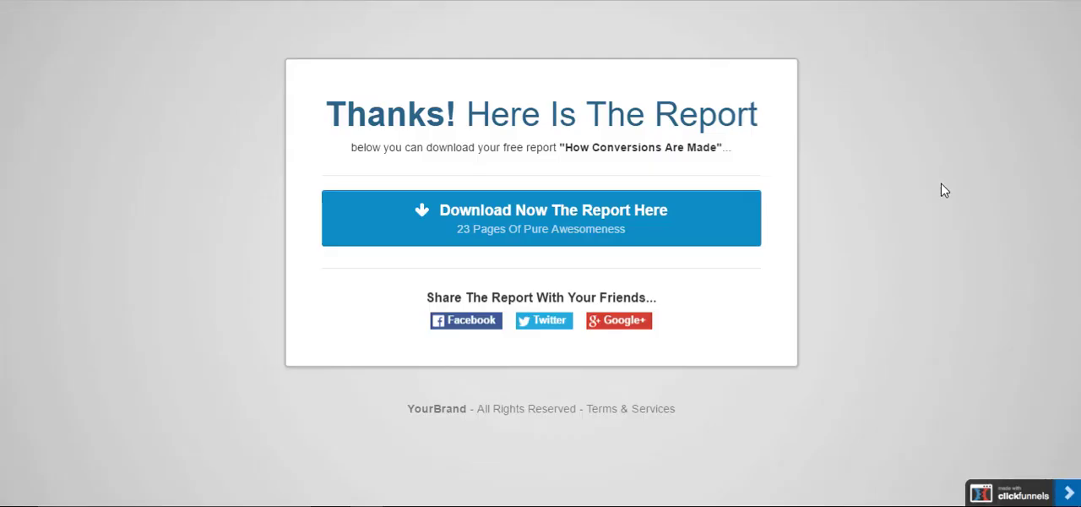
mouse_move(904, 177)
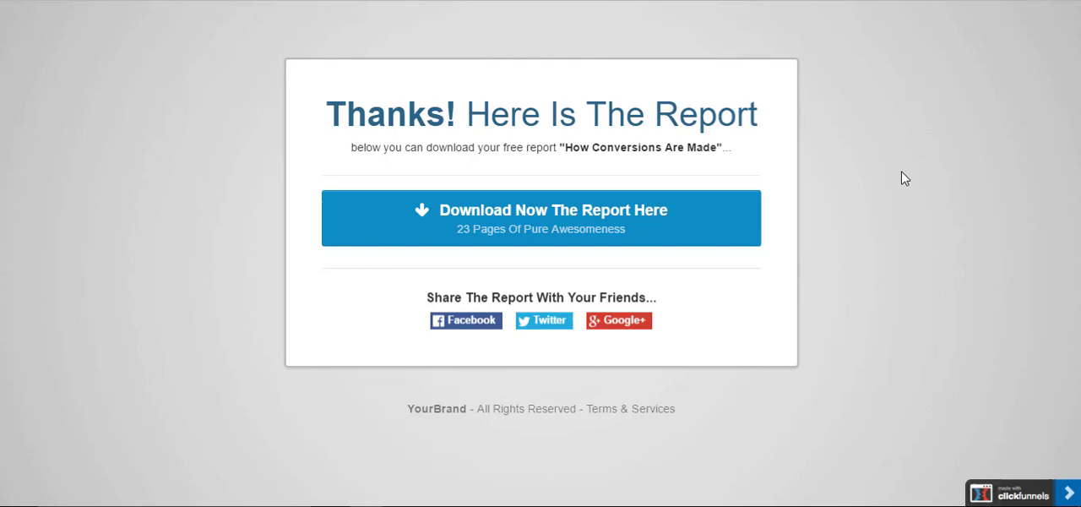
mouse_move(803, 154)
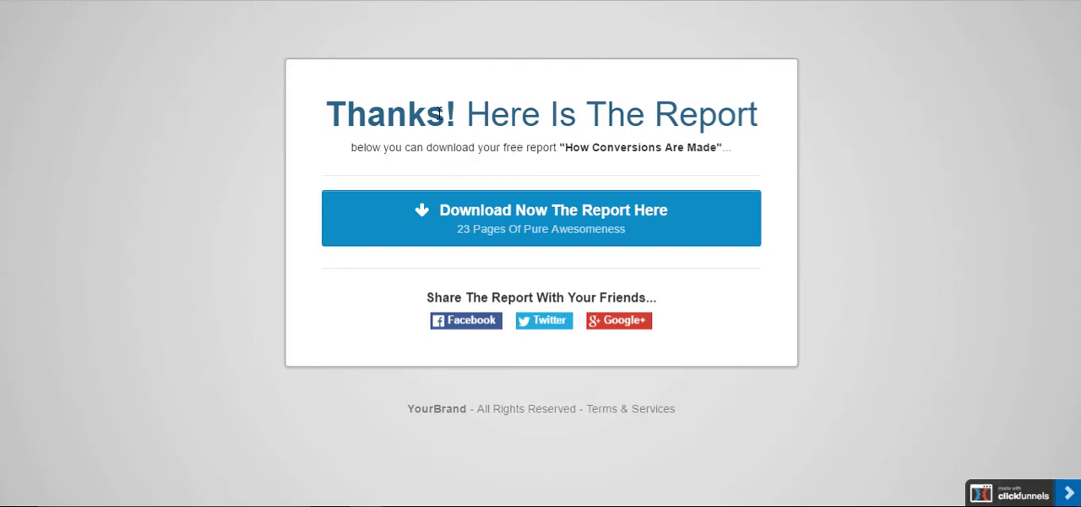
mouse_move(746, 217)
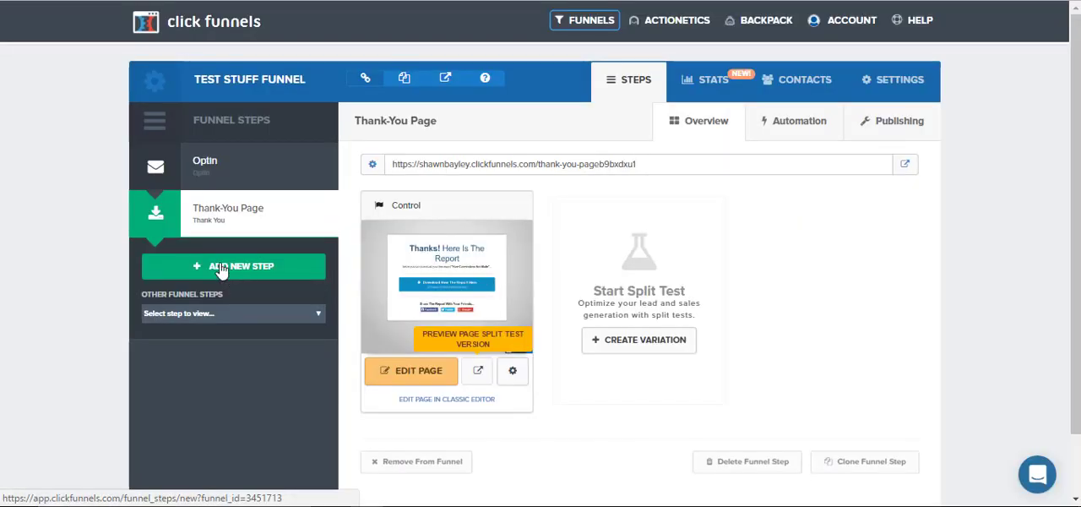
Create a new funnel step named 'Order Page' and select it
left_click(232, 266)
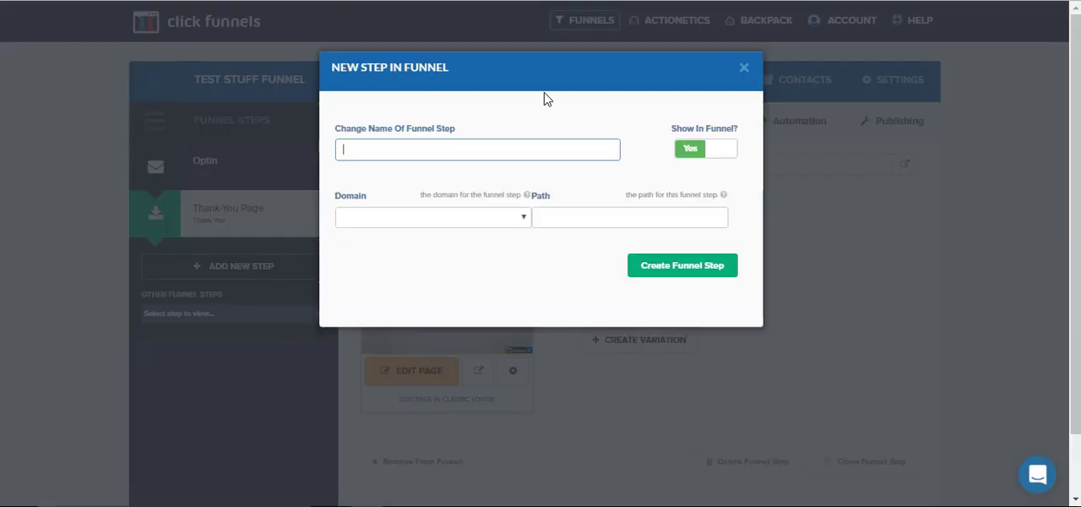
type("Order Page")
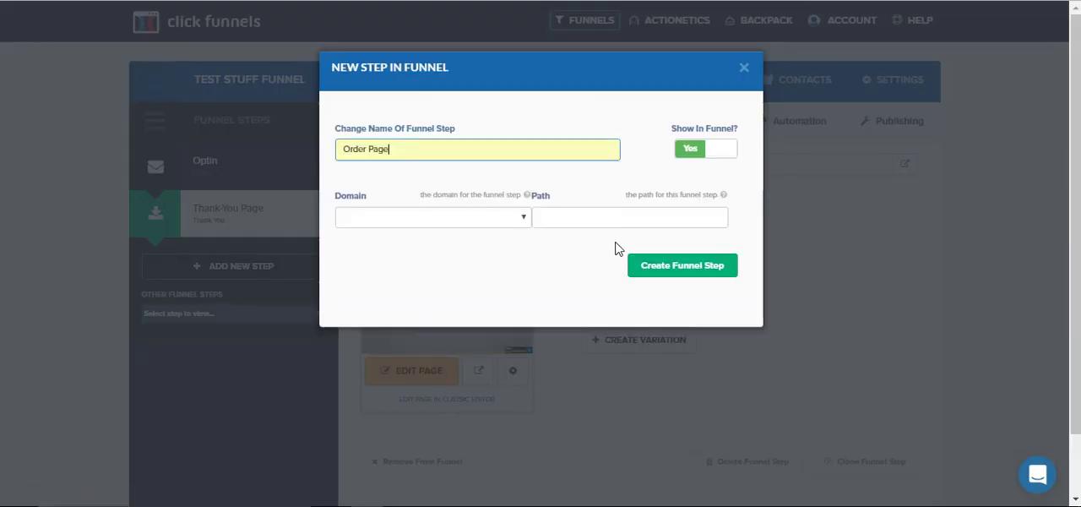
left_click(681, 264)
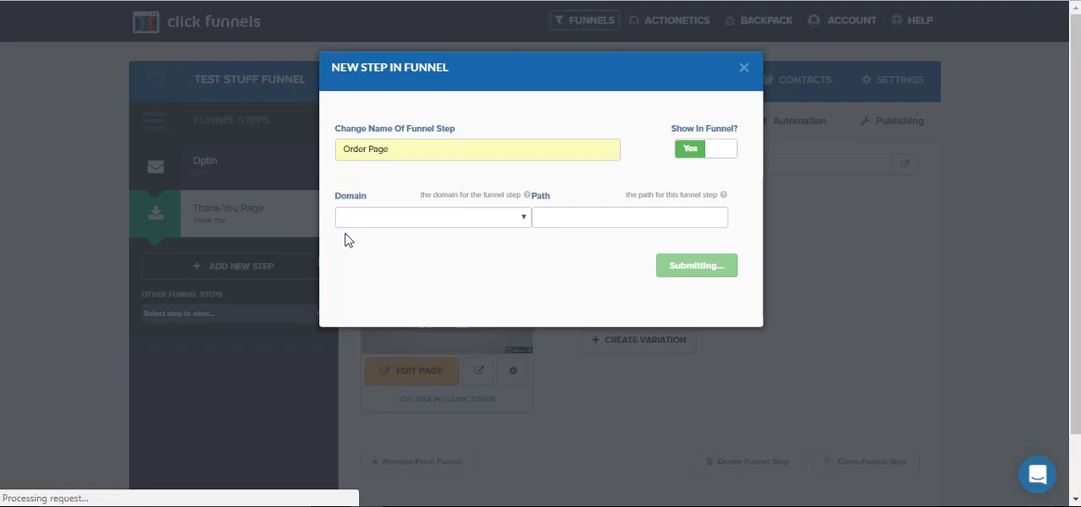
left_click(696, 264)
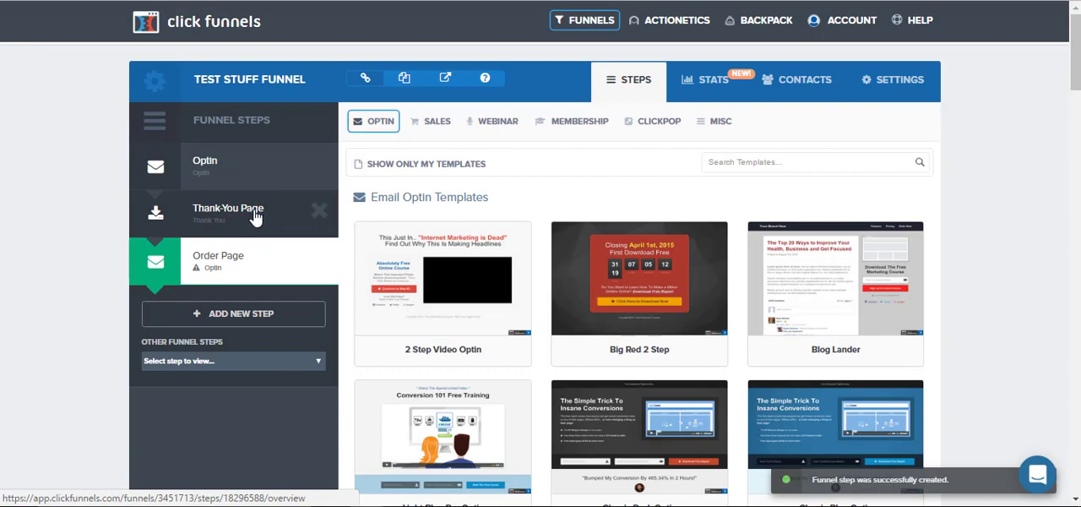
mouse_move(270, 220)
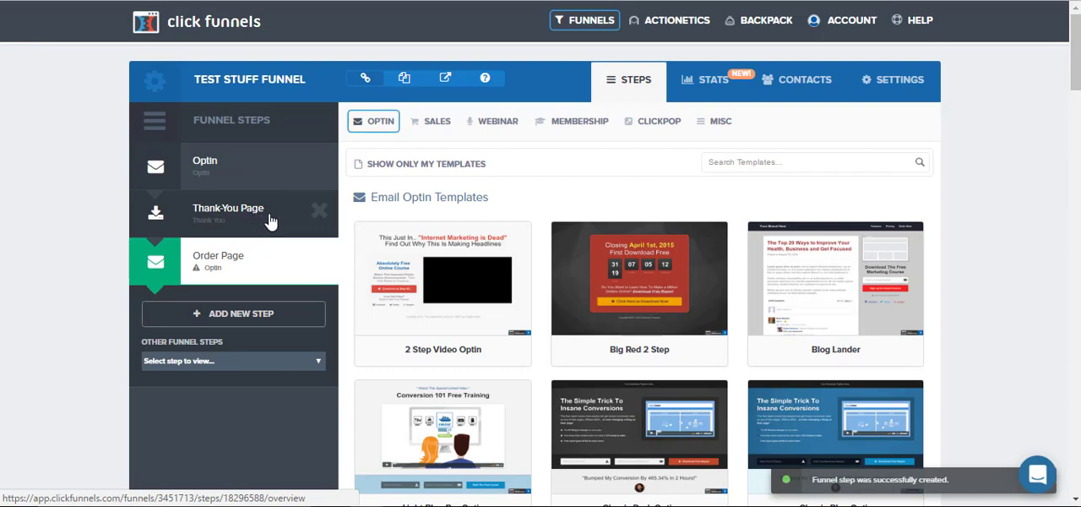
mouse_move(279, 232)
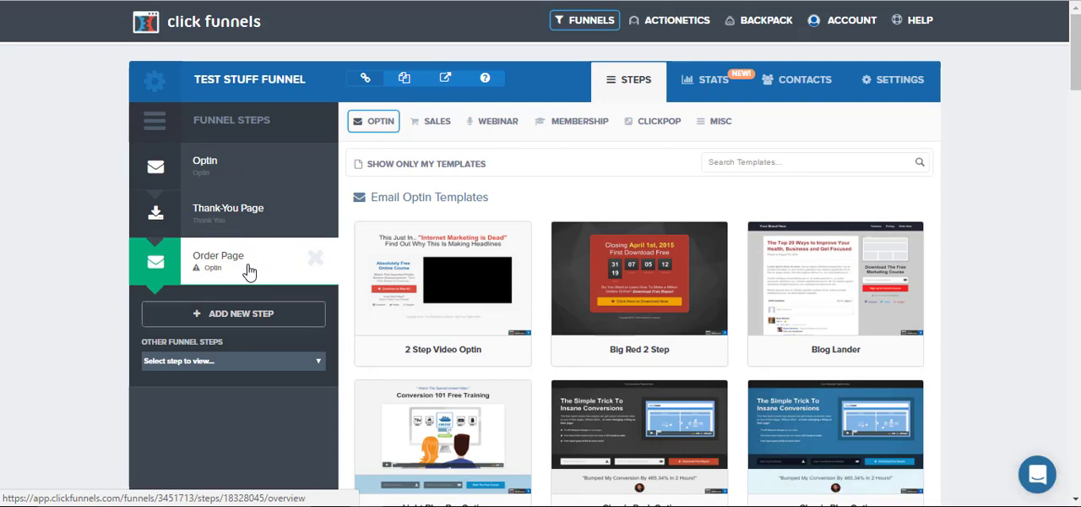
left_click(228, 211)
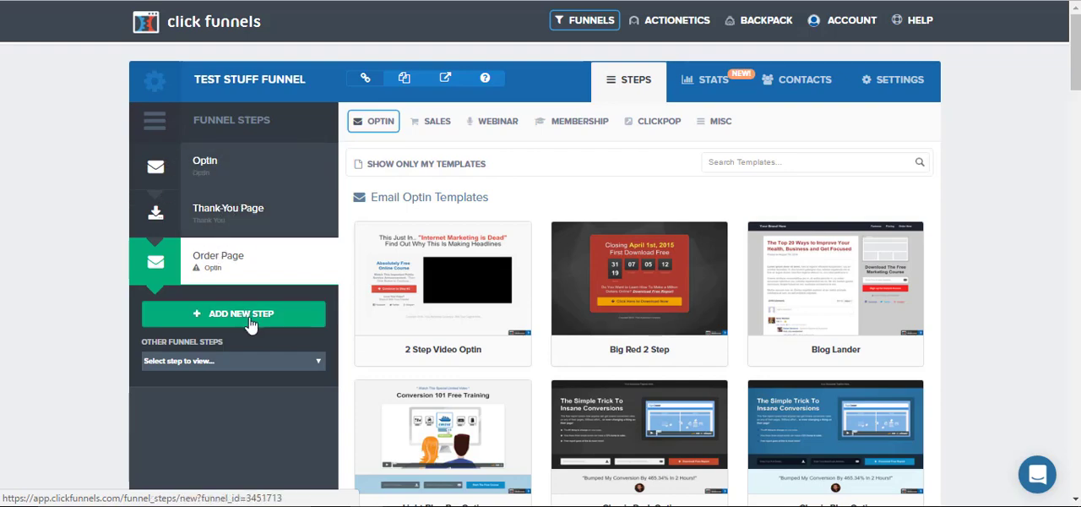
mouse_move(266, 326)
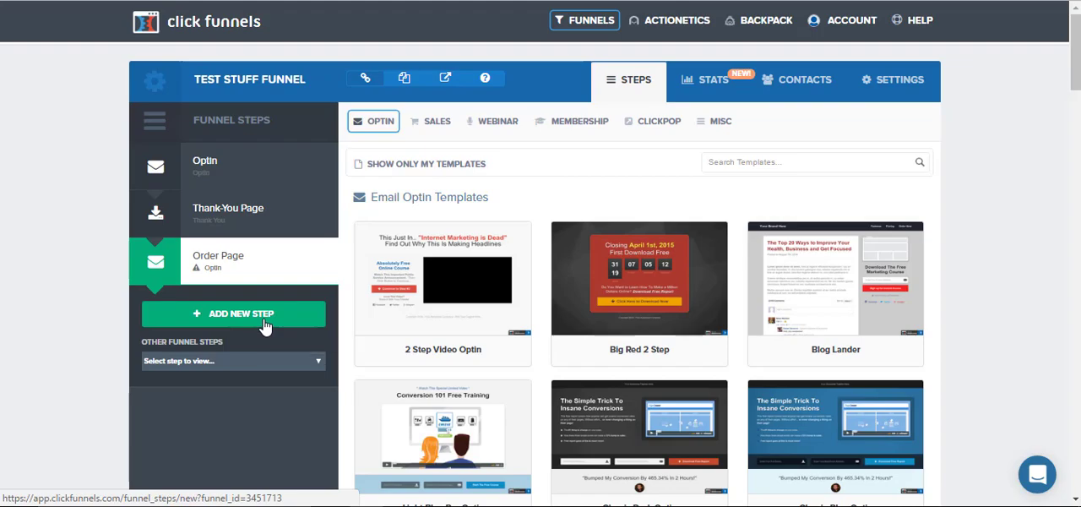
Add an Order Confirmation step after the Order Page
left_click(233, 314)
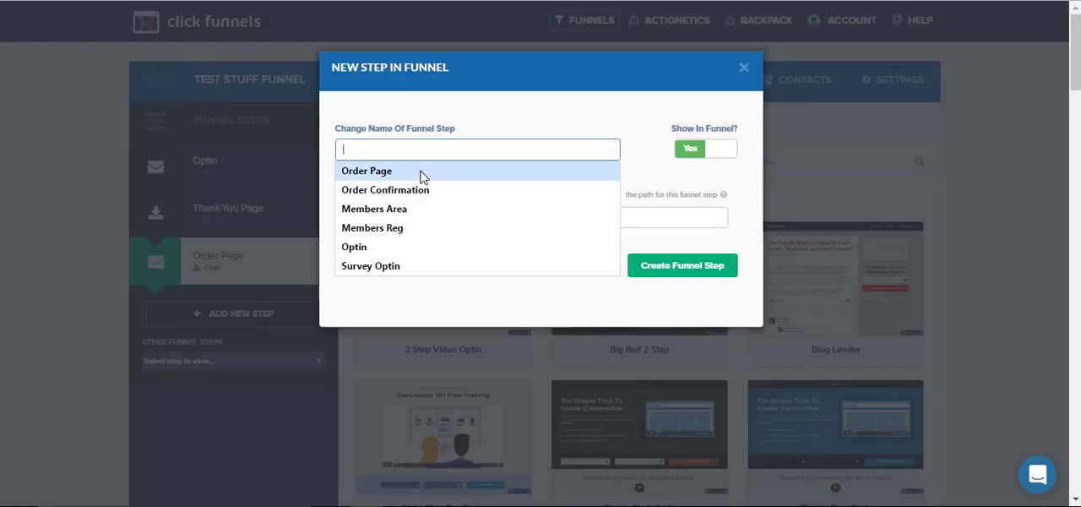
left_click(385, 189)
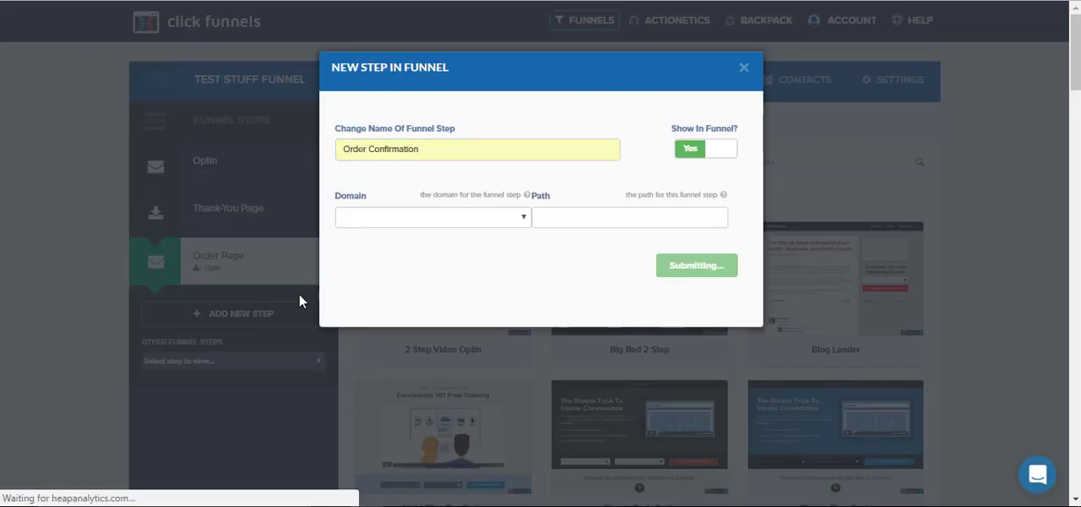
left_click(695, 264)
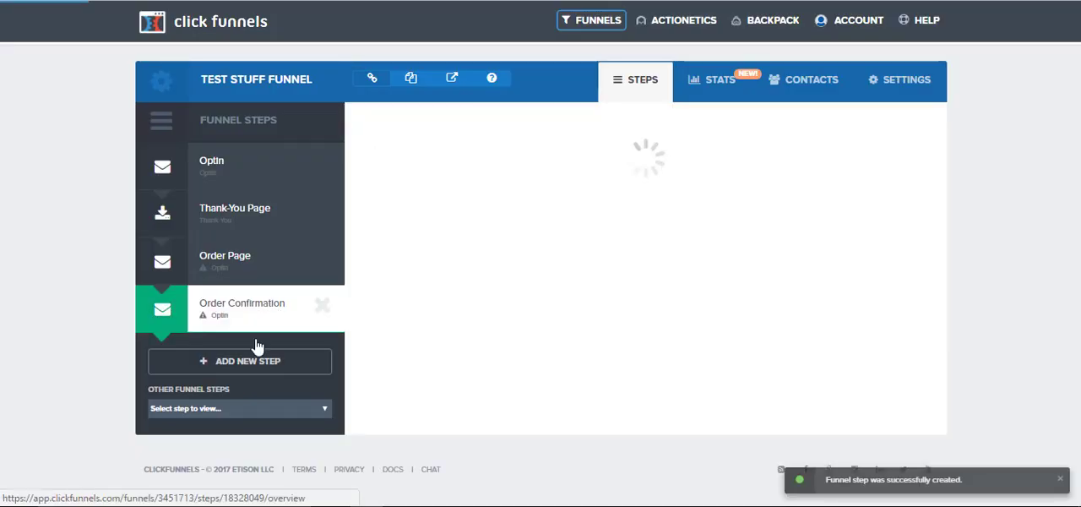
Add the Members Reg and Members Area steps, completing six funnel steps
left_click(239, 361)
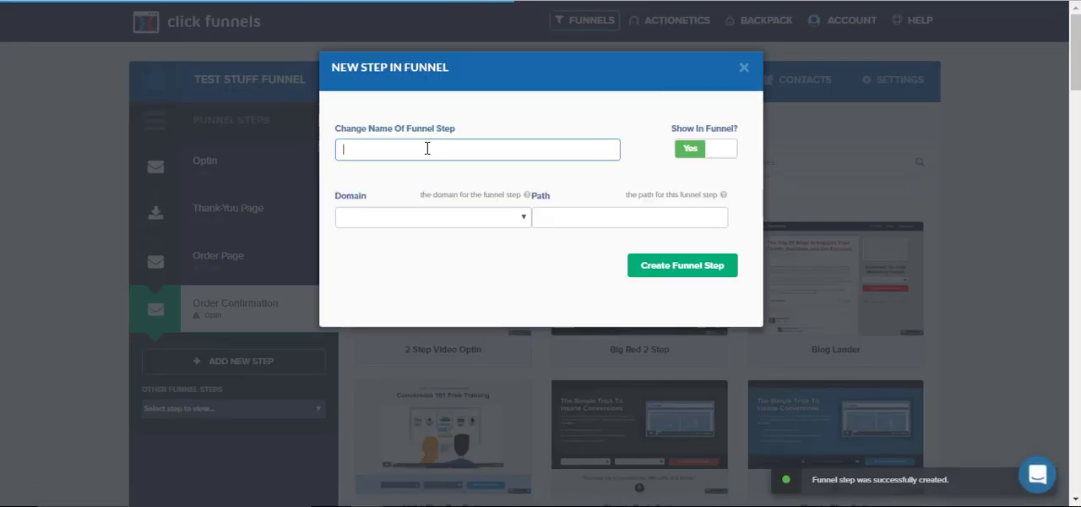
type("Members Reg")
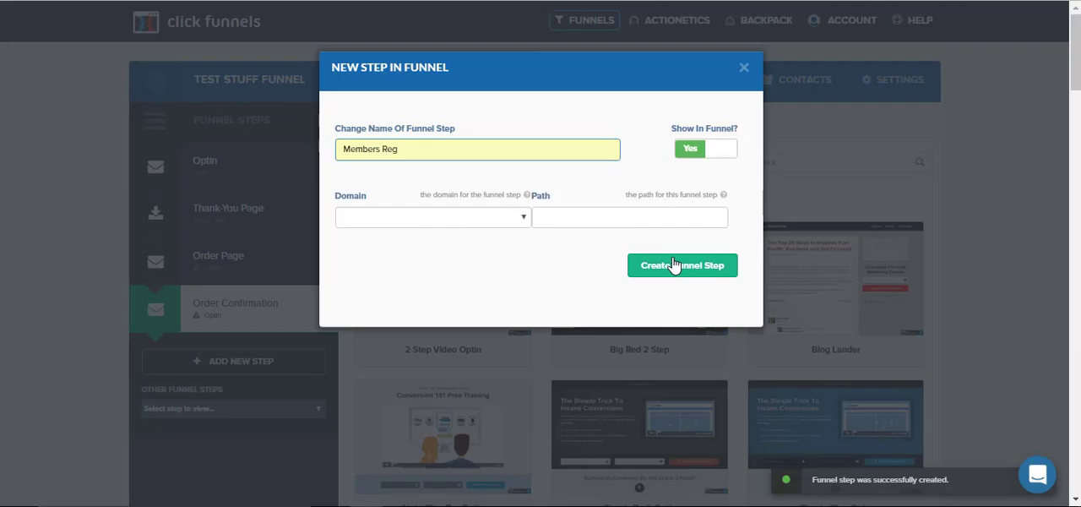
left_click(682, 264)
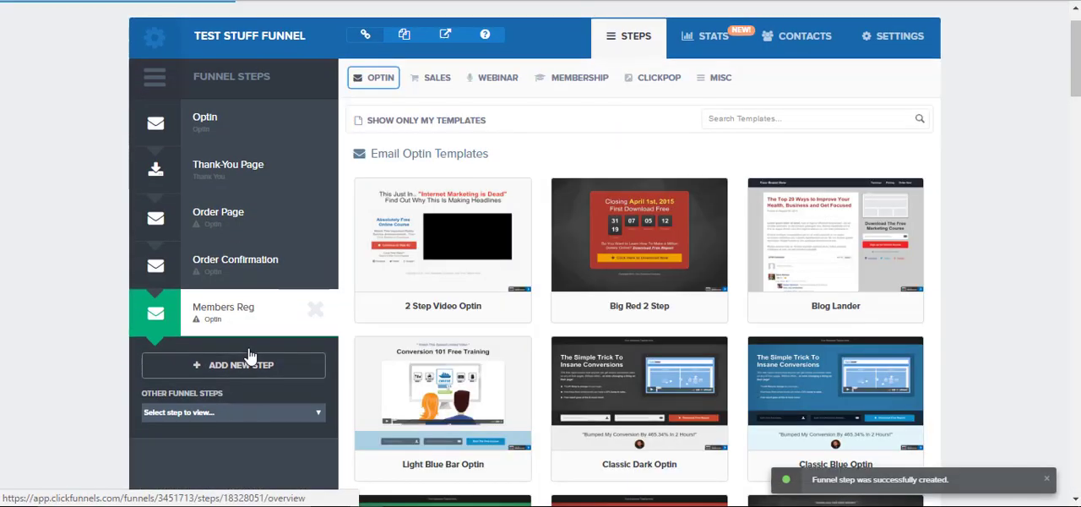
left_click(233, 364)
type("Members Area")
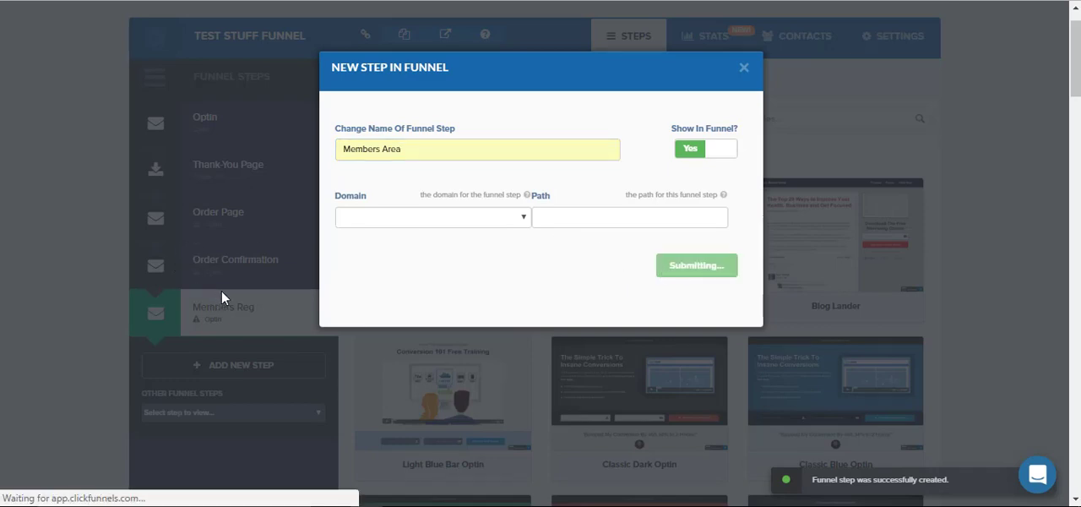
left_click(695, 265)
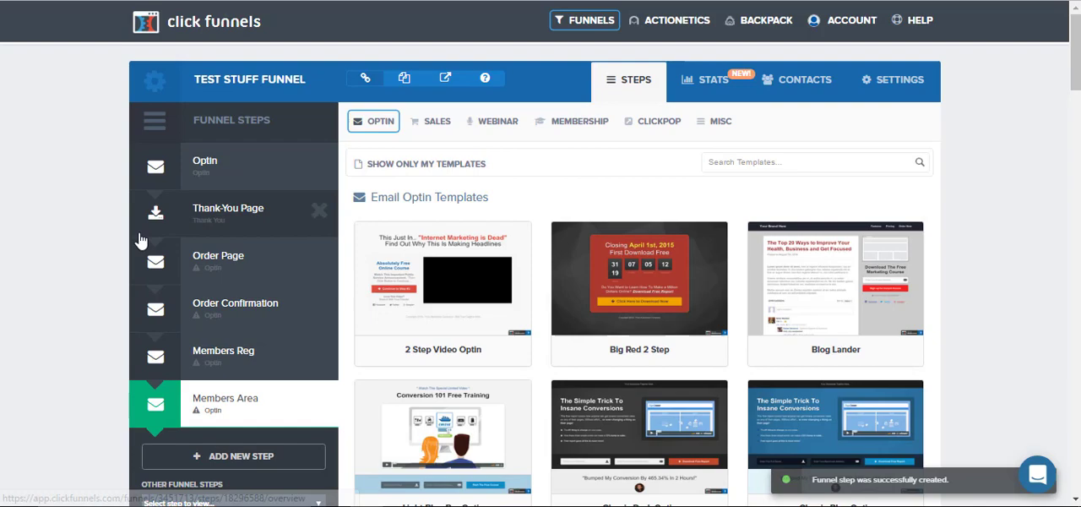
mouse_move(245, 292)
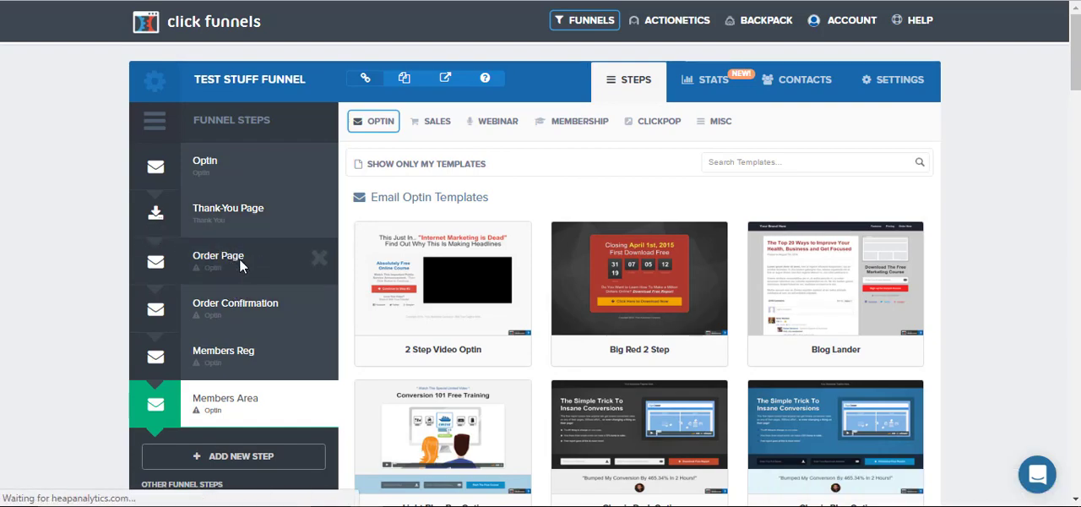
Browse SALES > Order Form templates for the Order Page and open IMCS Order Form
left_click(218, 262)
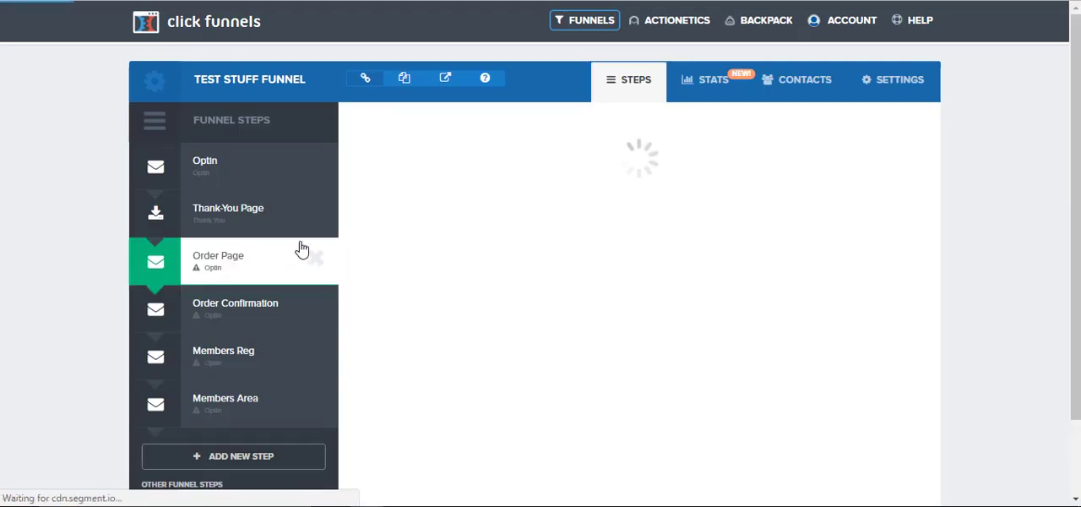
left_click(436, 121)
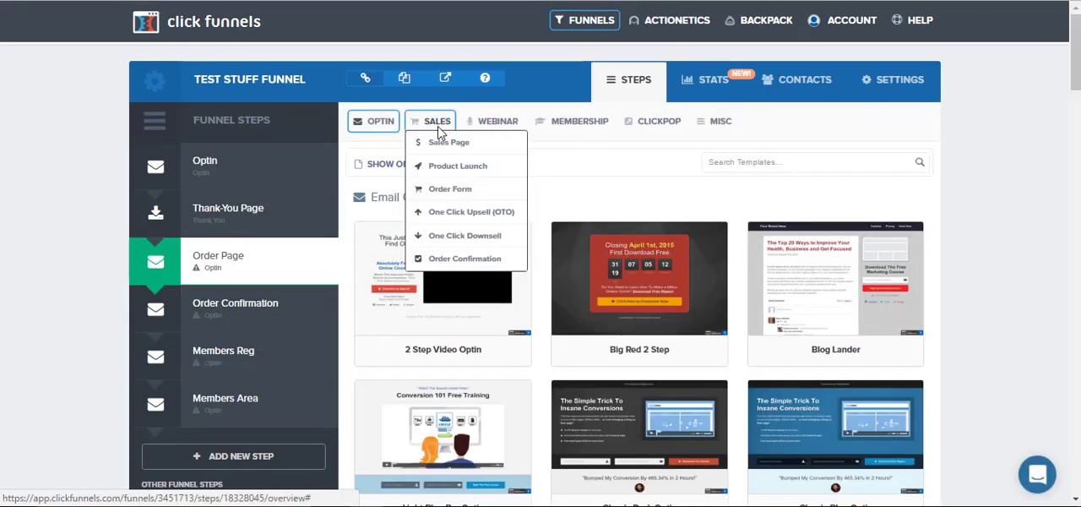
left_click(450, 188)
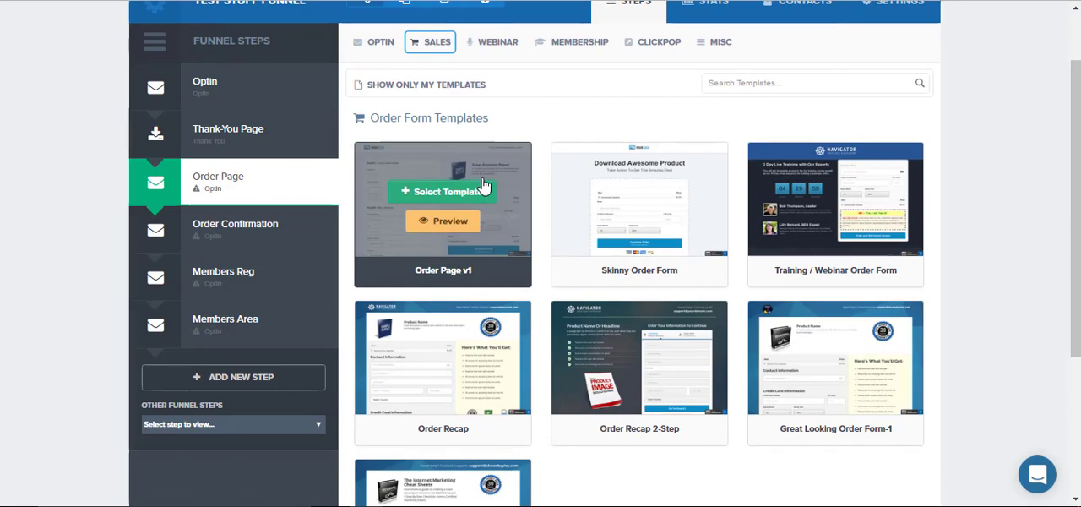
scroll("down", 3)
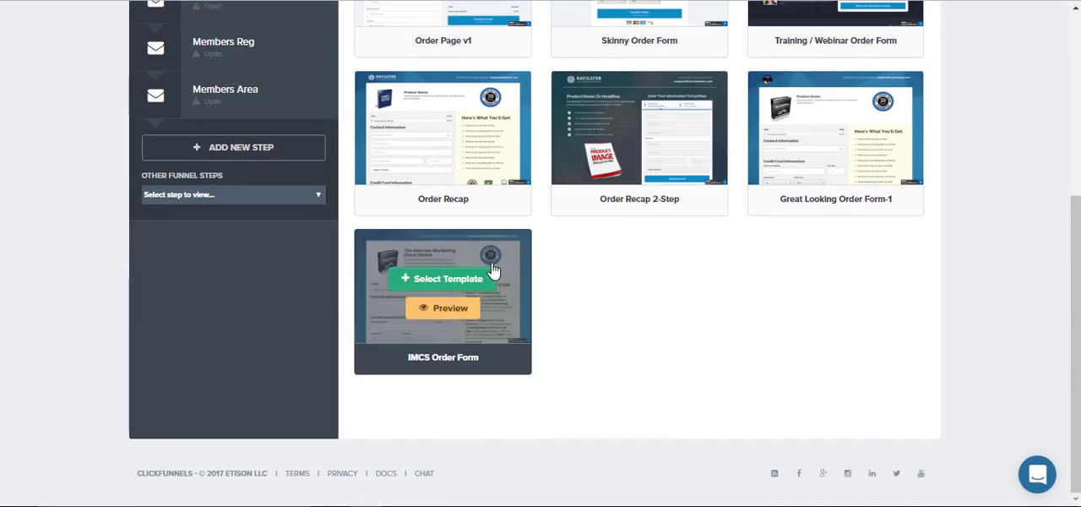
left_click(442, 278)
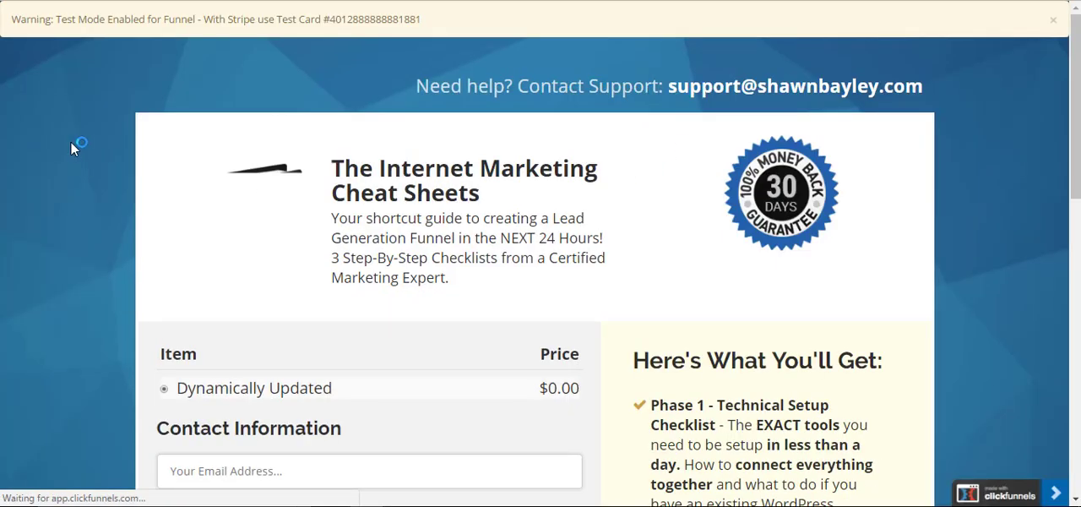
scroll("down", 3)
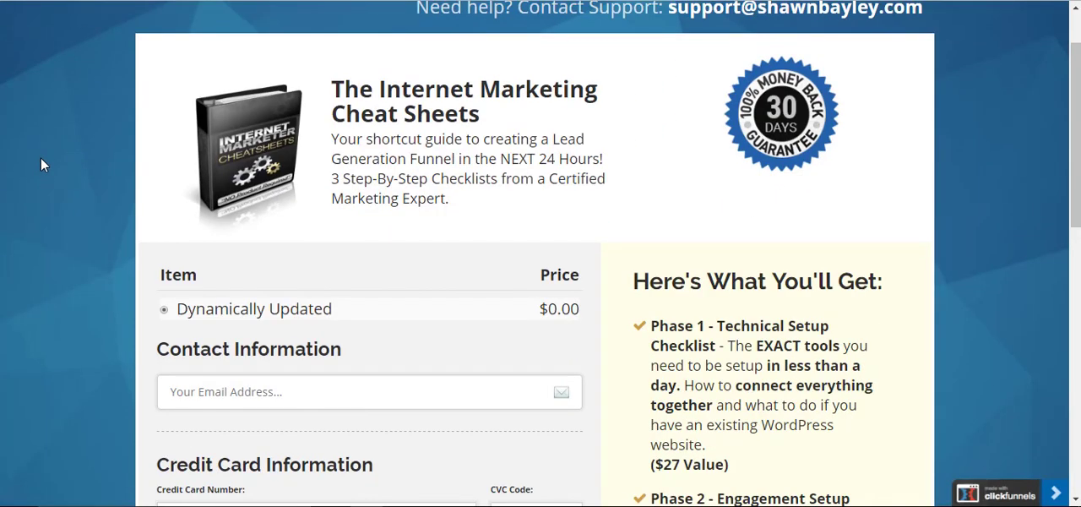
scroll("down", 3)
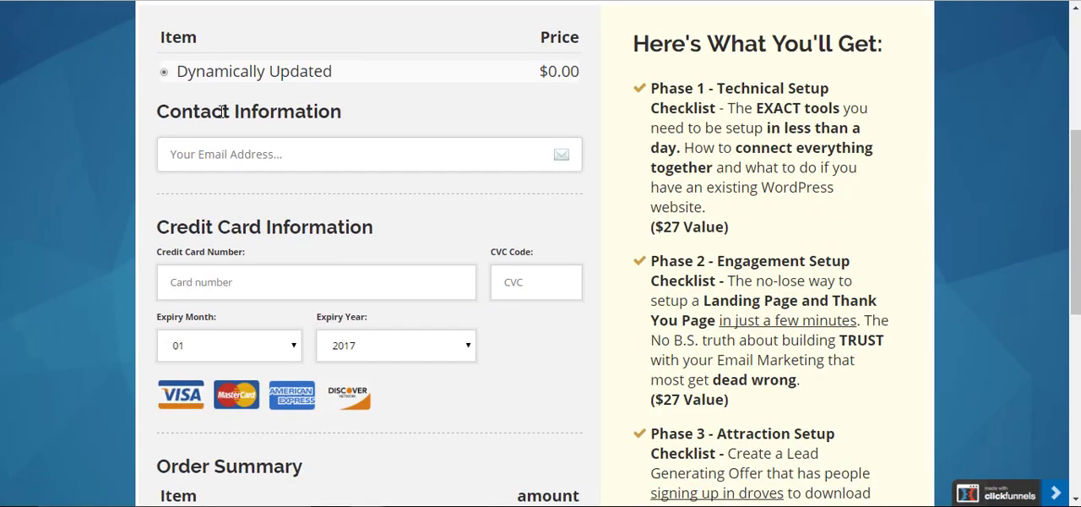
mouse_move(898, 131)
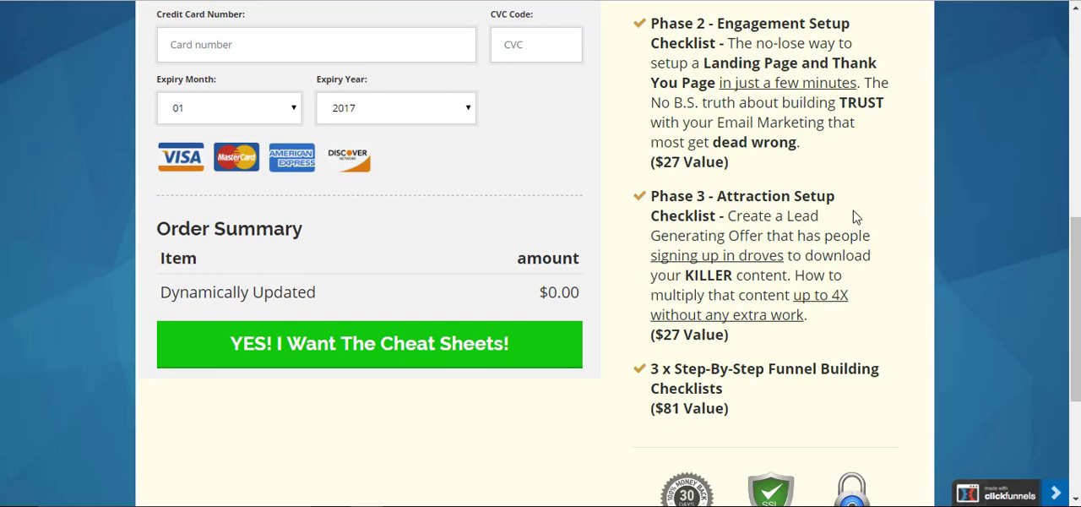
scroll("down", 3)
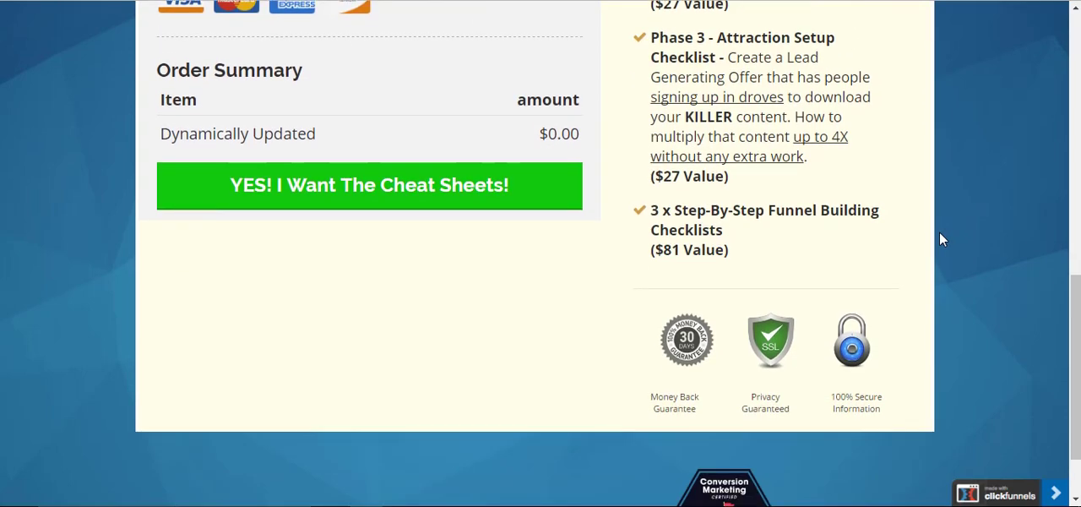
scroll("up", 3)
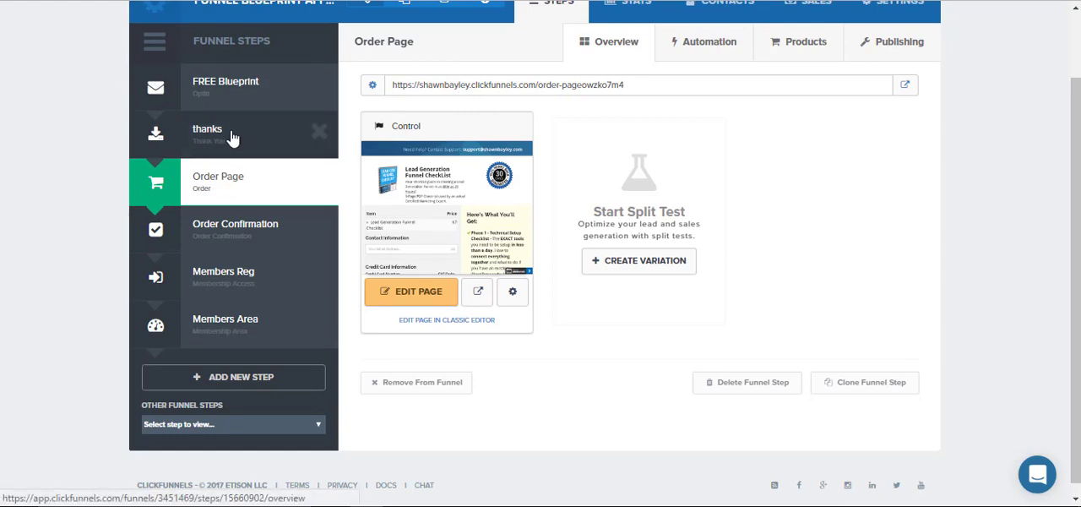
mouse_move(125, 188)
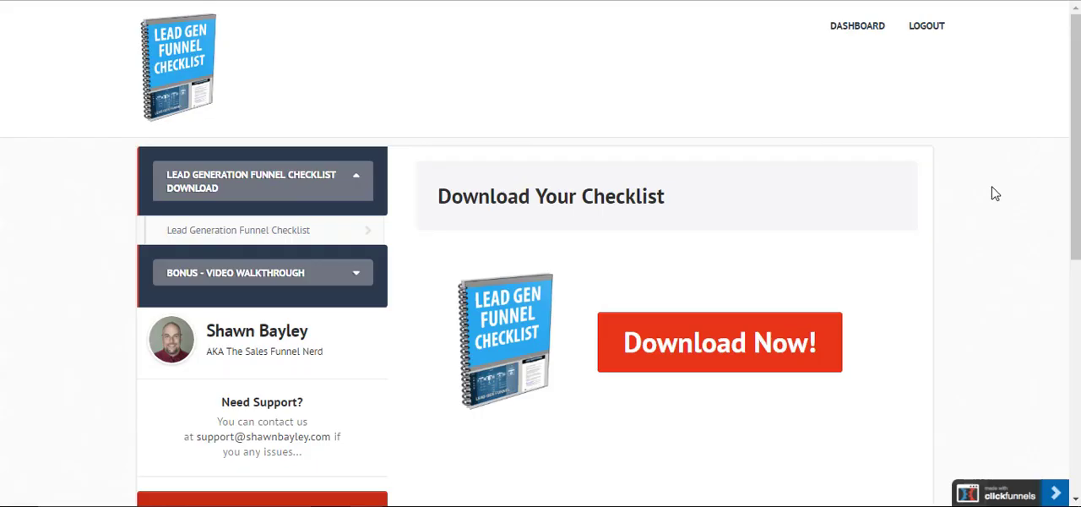
Expand BONUS - VIDEO WALKTHROUGH and play the Checklist Video Walkthrough lesson
scroll("down", 3)
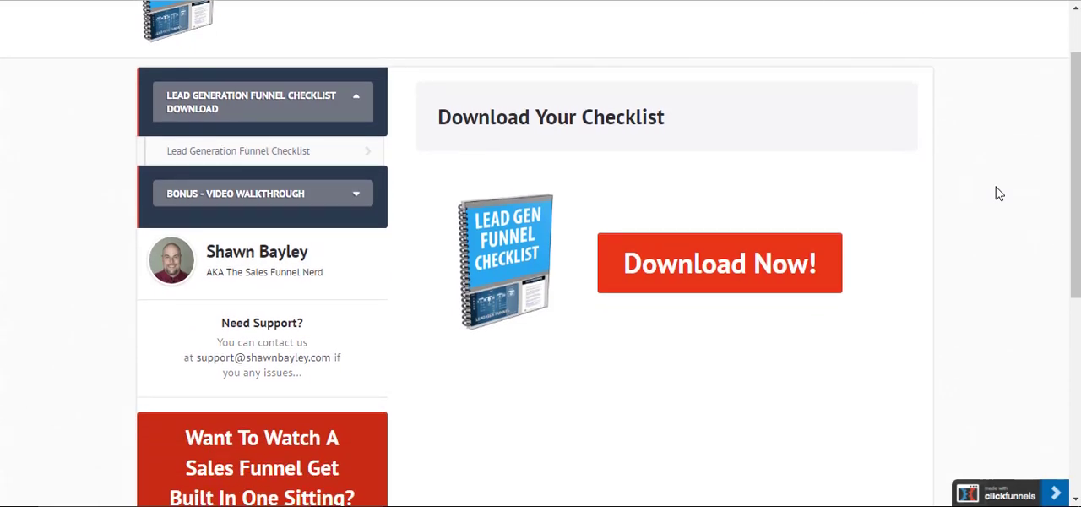
mouse_move(1012, 195)
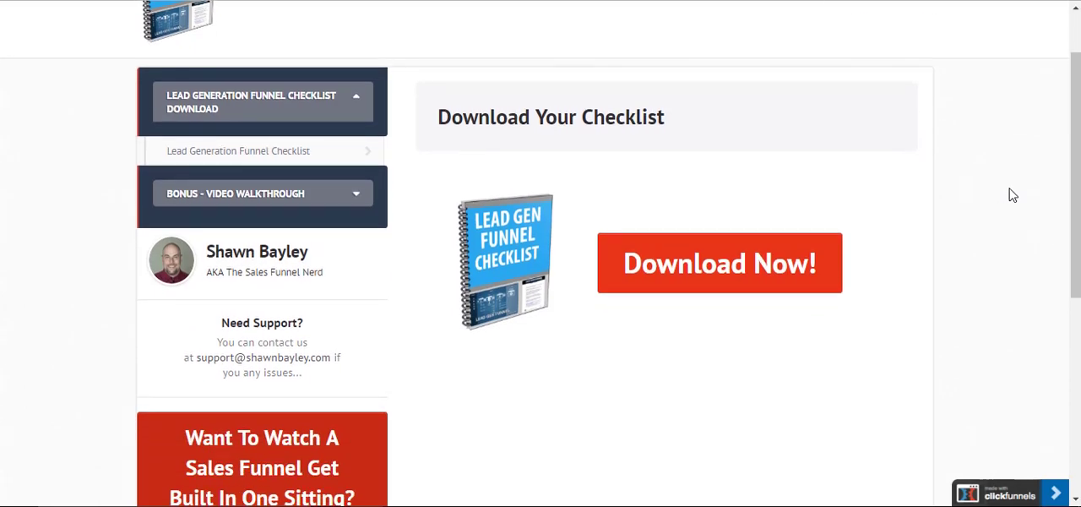
mouse_move(603, 279)
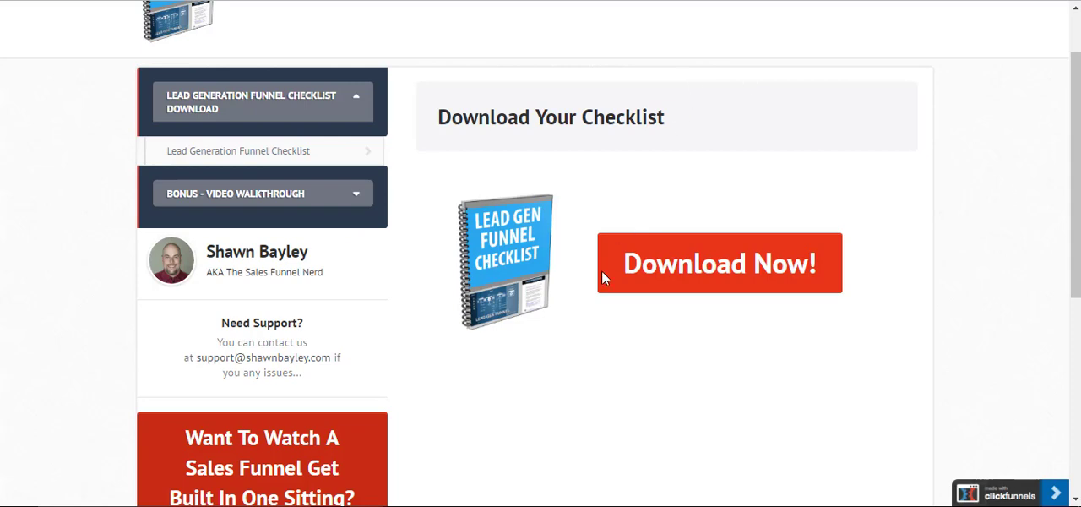
left_click(262, 194)
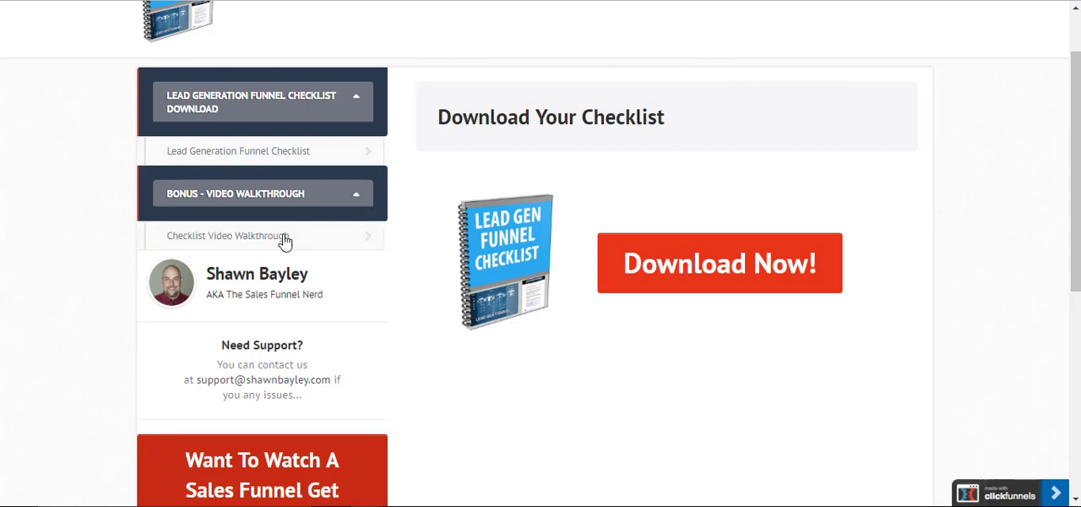
left_click(237, 150)
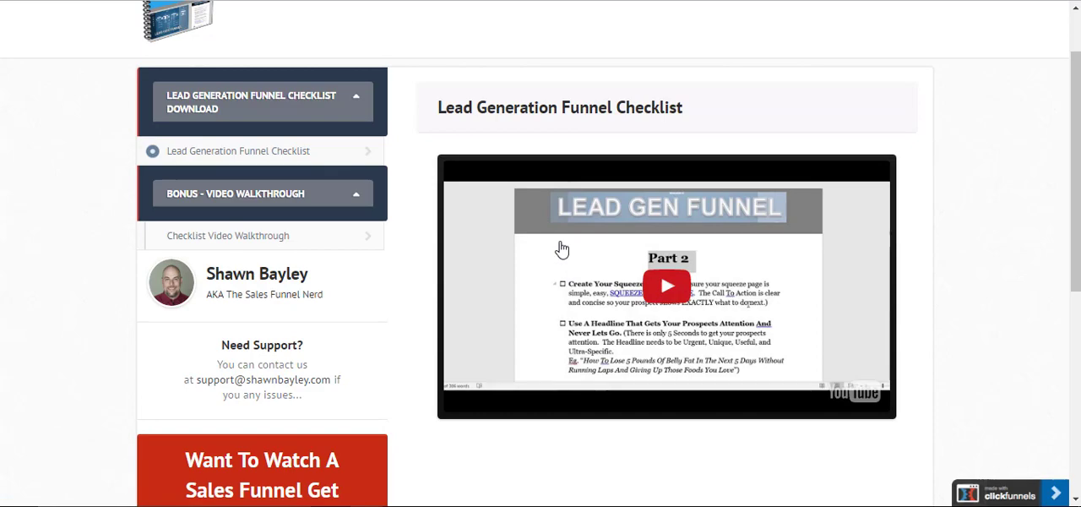
scroll("down", 3)
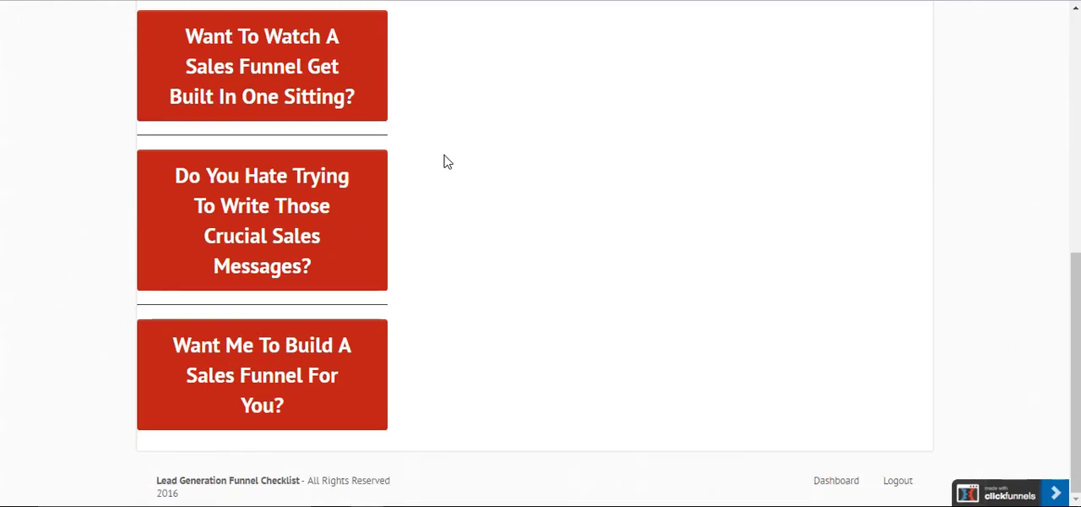
mouse_move(532, 159)
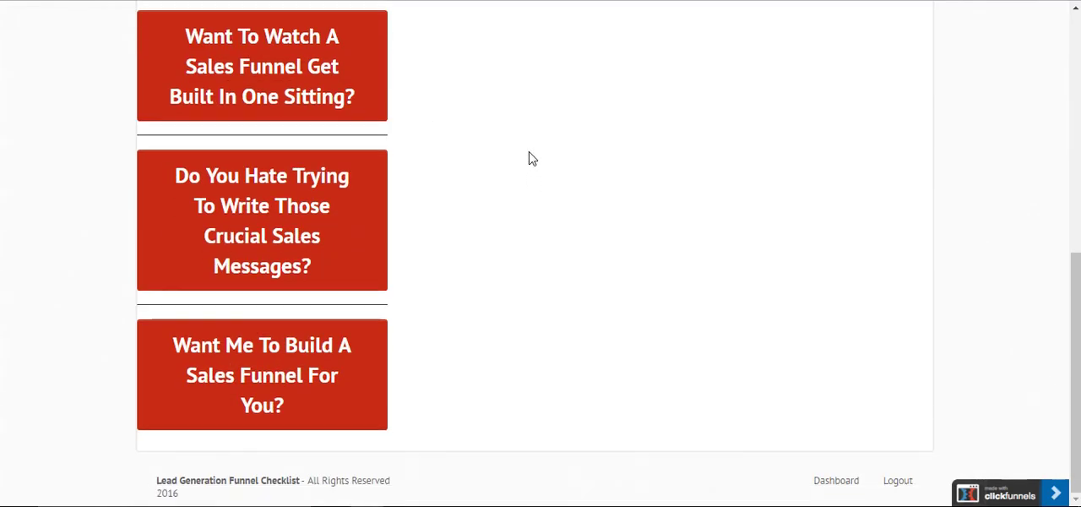
mouse_move(358, 78)
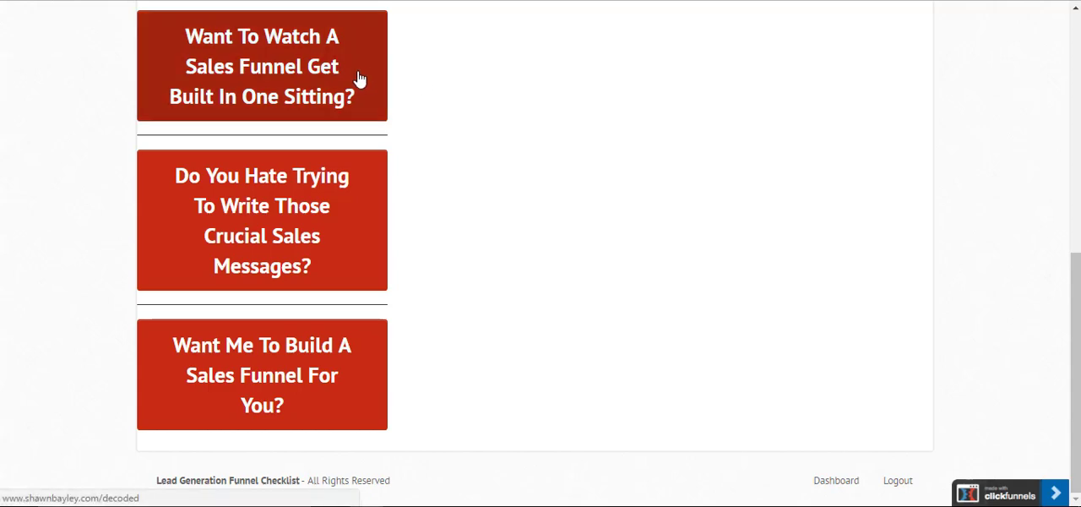
mouse_move(176, 84)
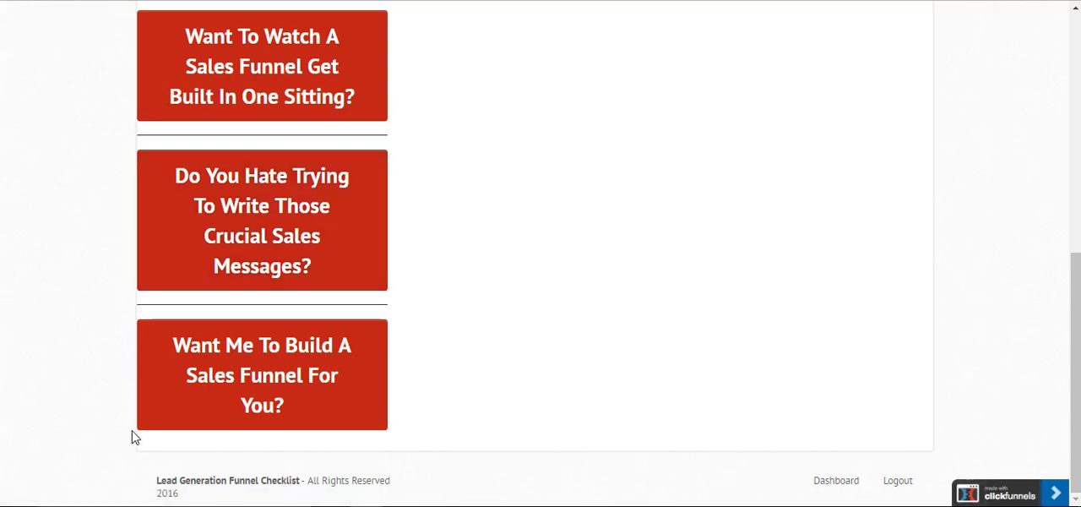
mouse_move(162, 419)
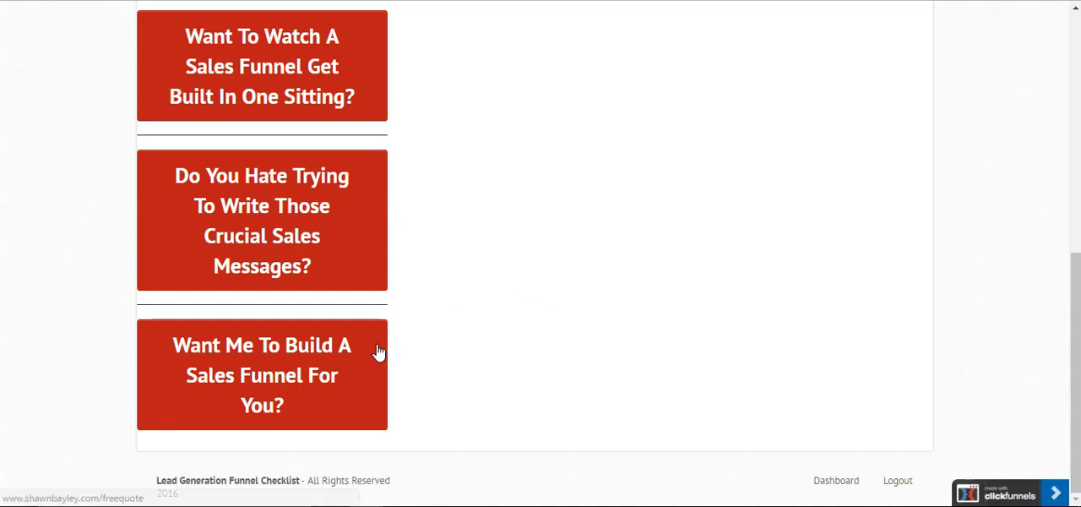
scroll("down", 3)
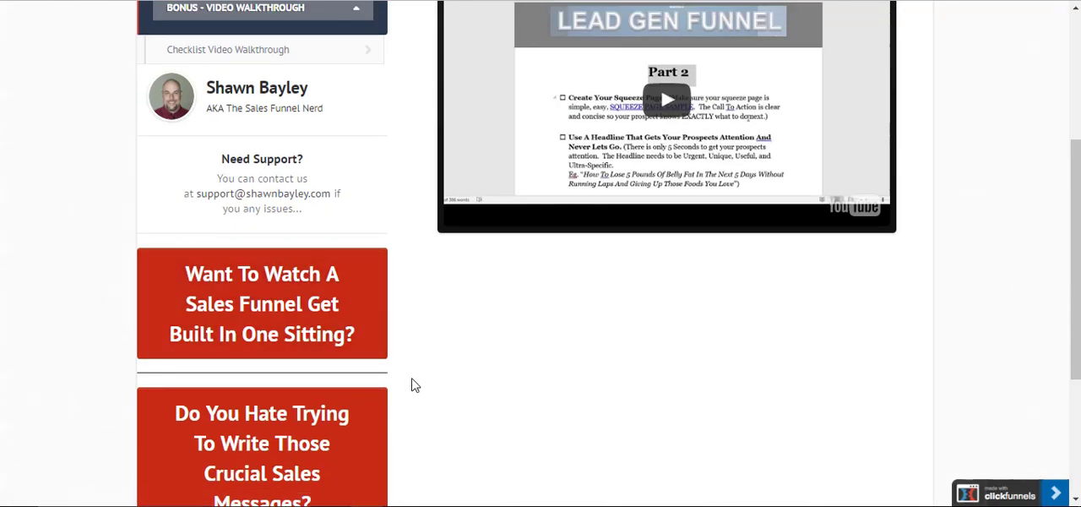
scroll("down", 3)
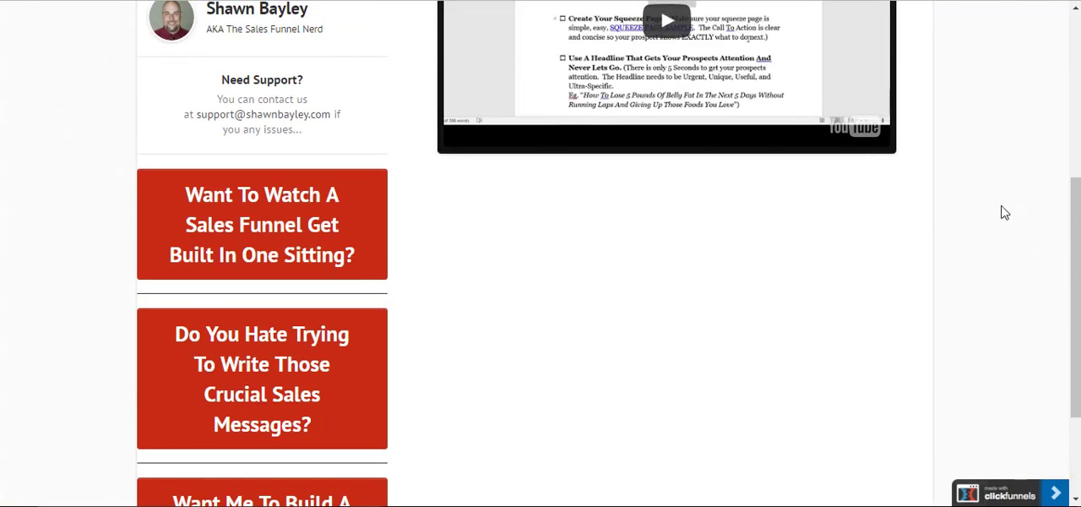